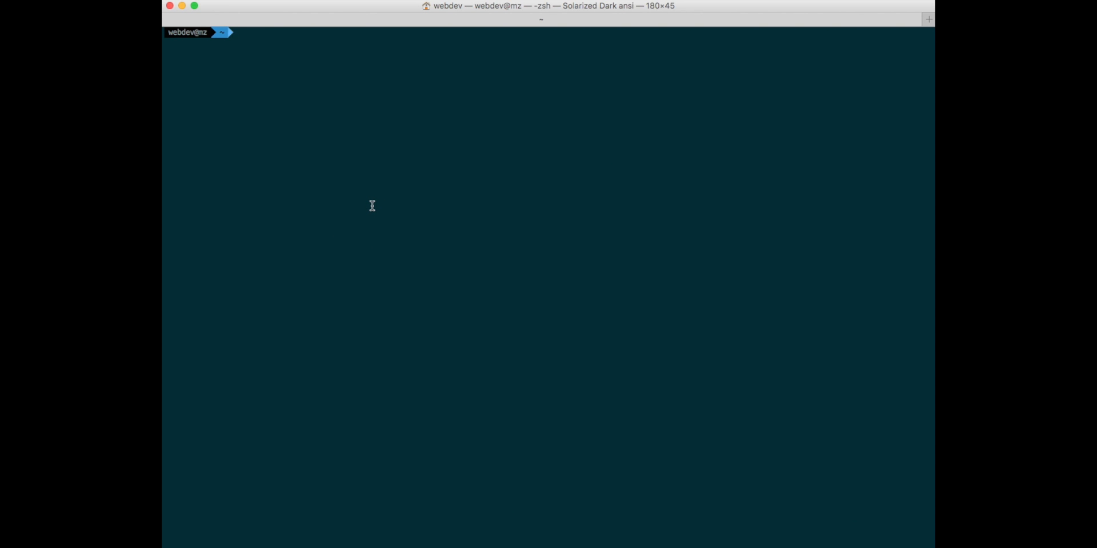
- Attempt ssh prod (stops at password prompt) and ssh api (permission denied)
type("ssh prod")
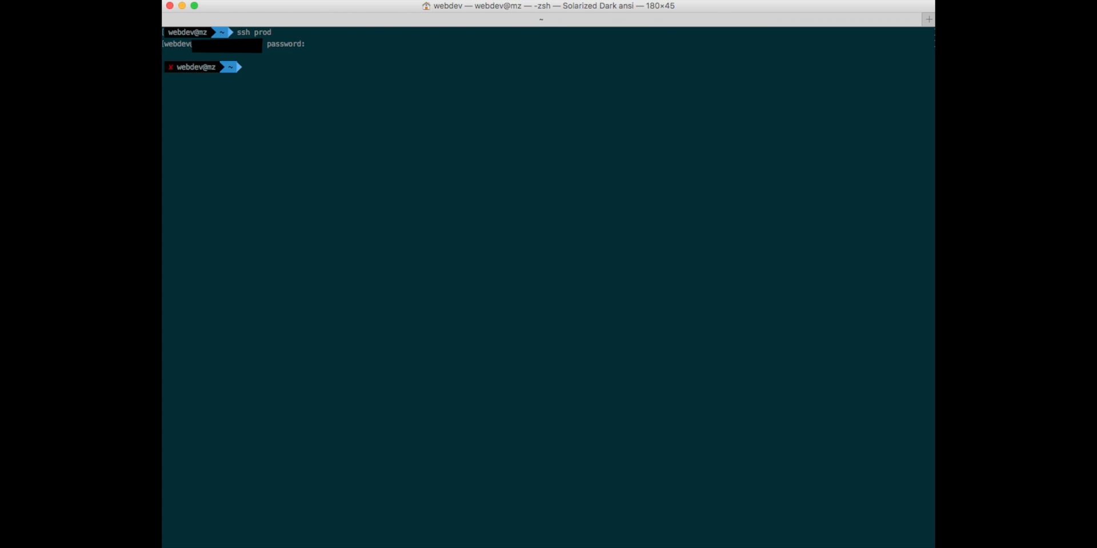
type("ssh api")
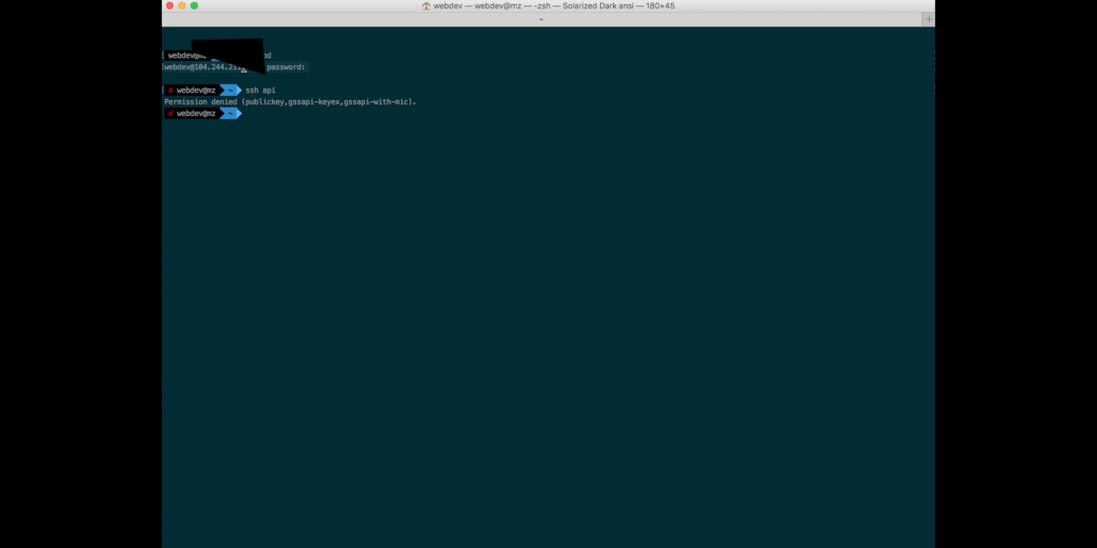
mouse_move(390, 110)
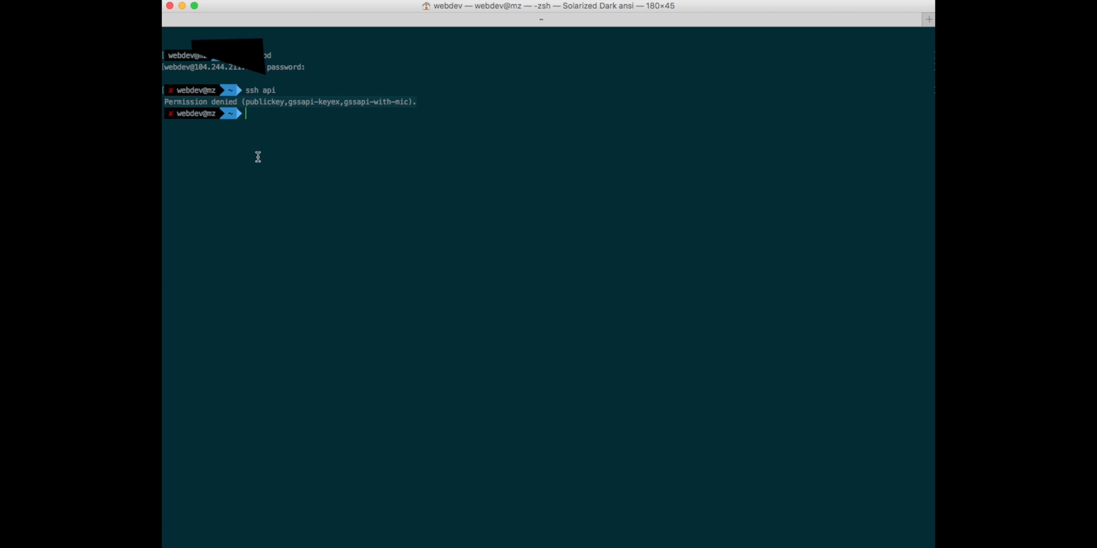
mouse_move(390, 201)
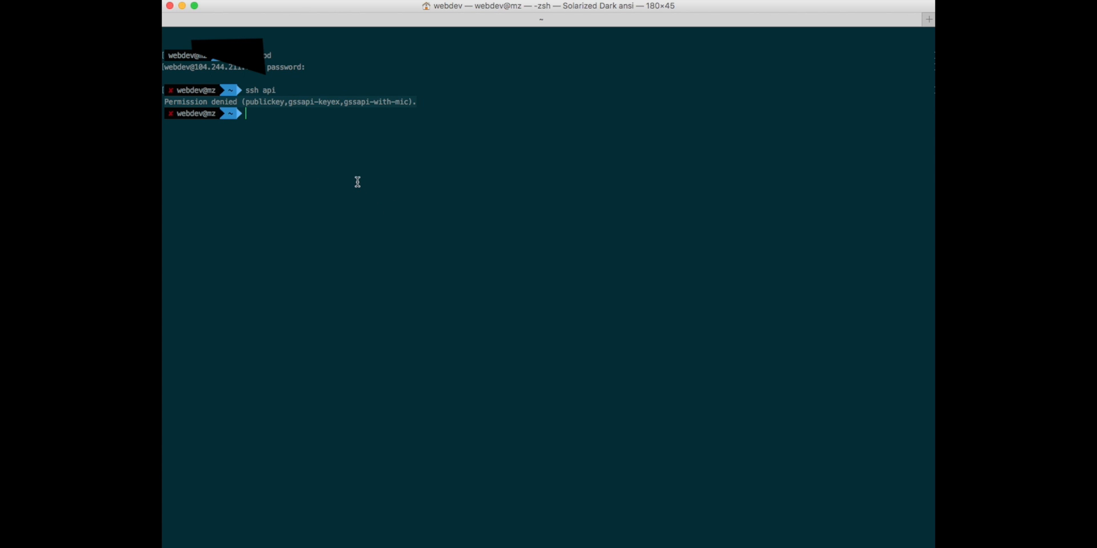
mouse_move(342, 181)
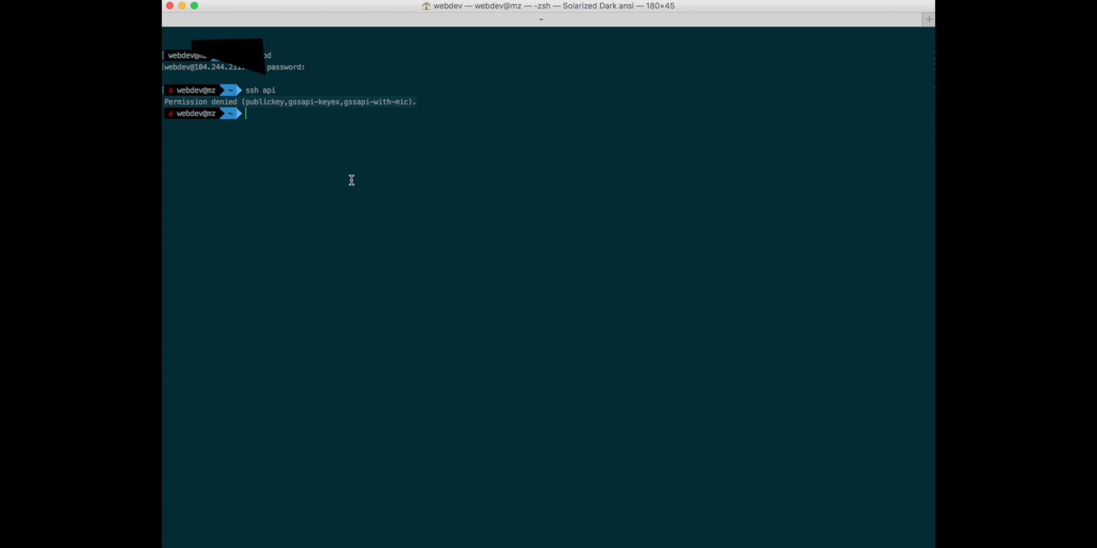
mouse_move(448, 99)
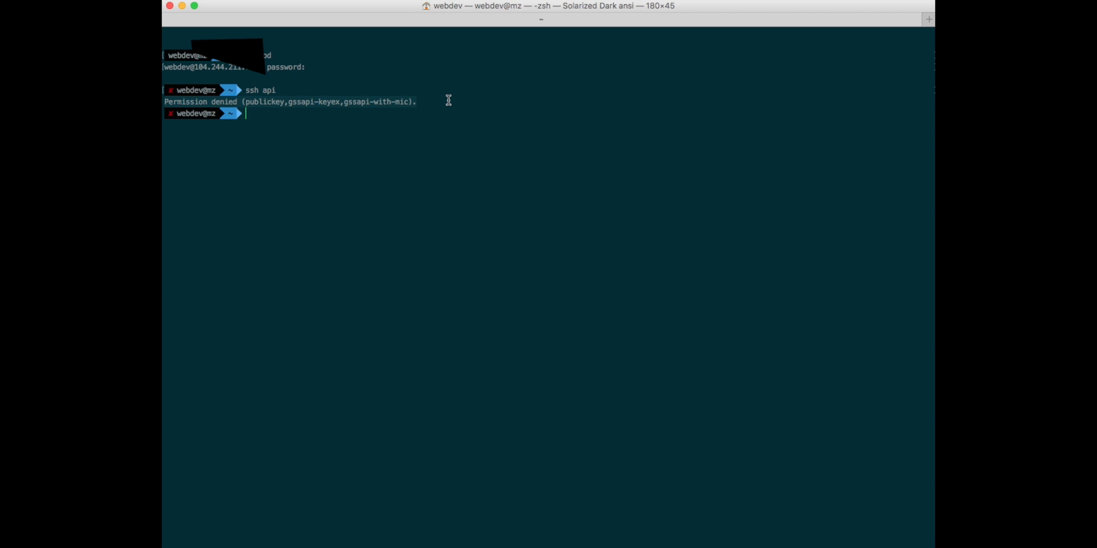
mouse_move(446, 113)
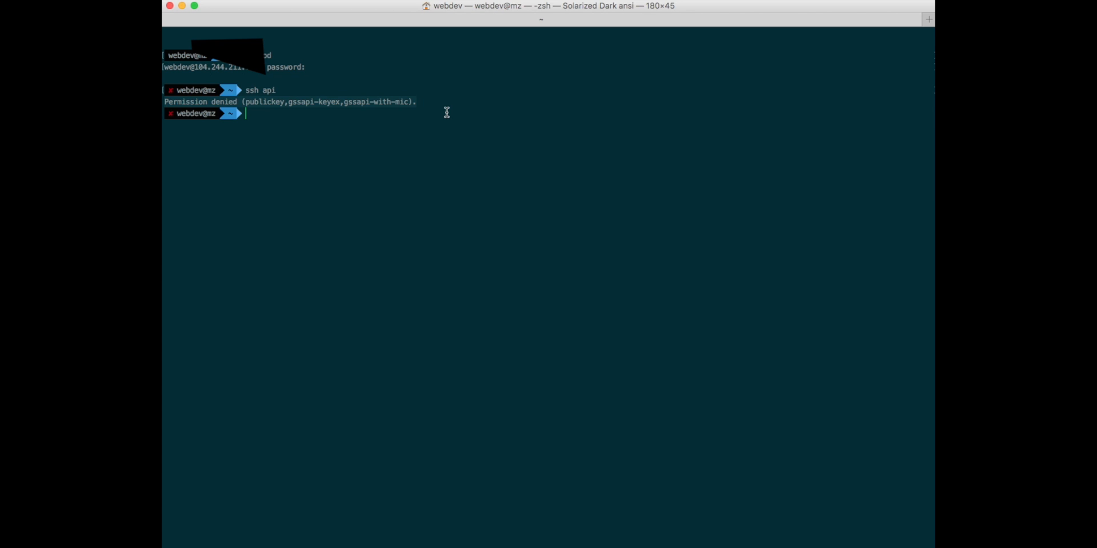
mouse_move(418, 128)
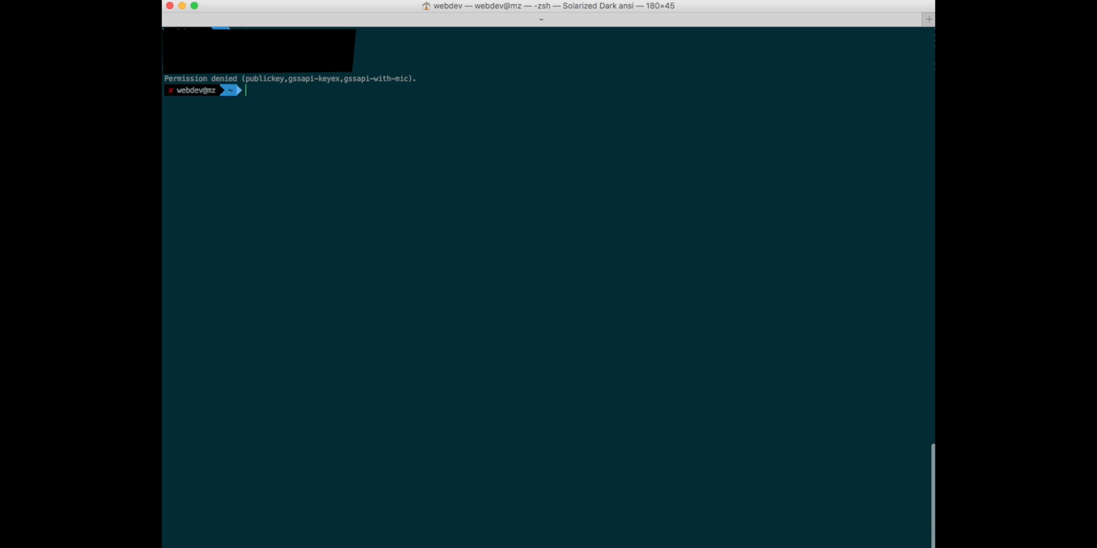
- Run ls -la ~/.ssh/ to reveal only the id_dsa key pair, config and known_hosts
type("ls -la")
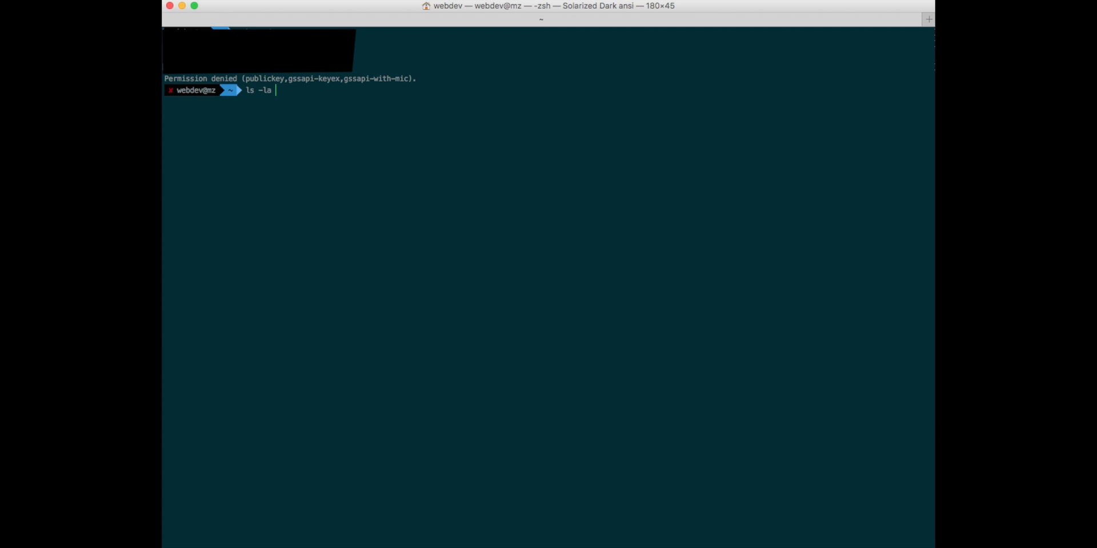
type("~")
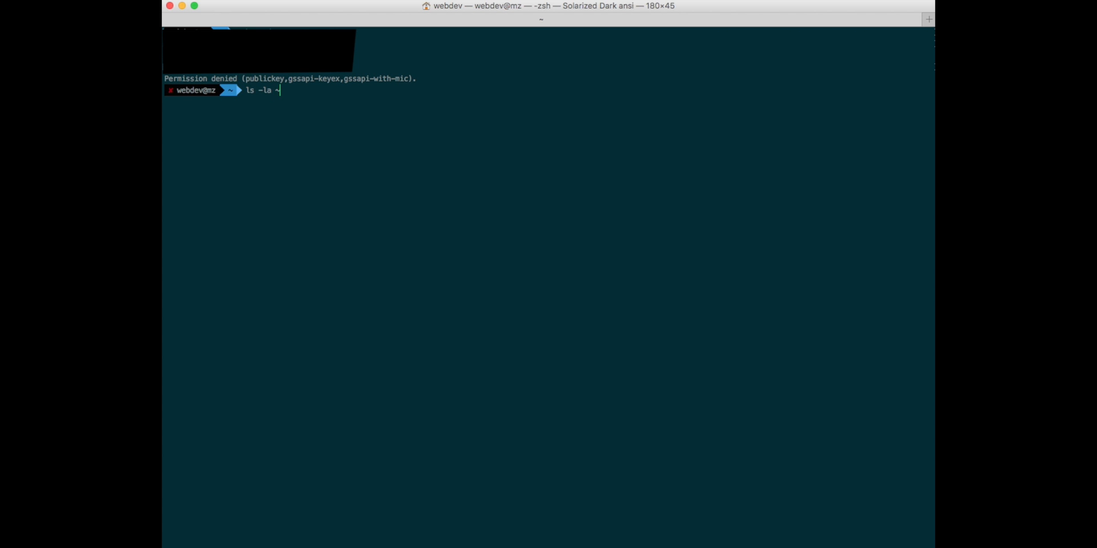
type(".ssh/")
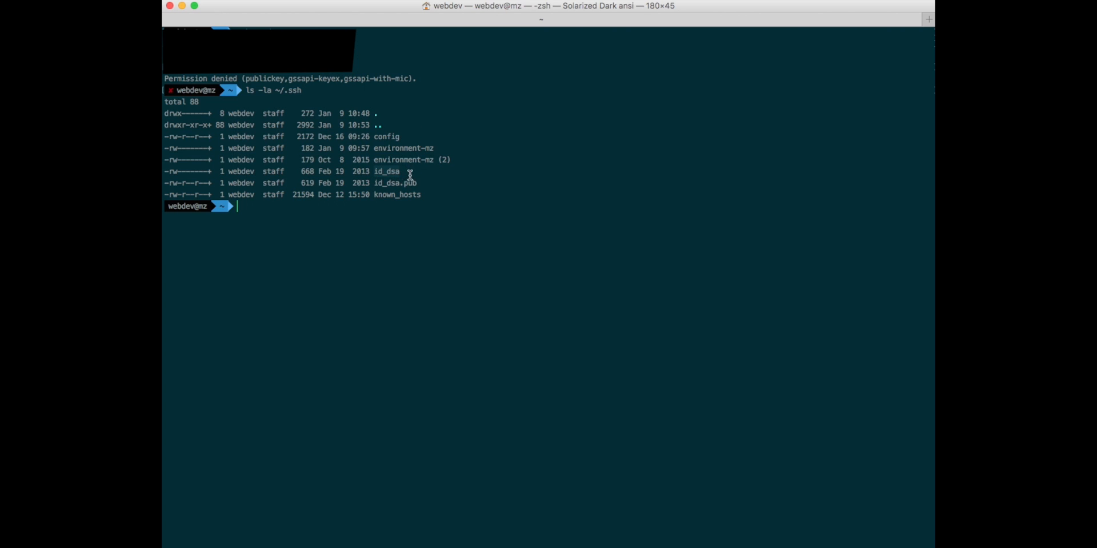
mouse_move(383, 190)
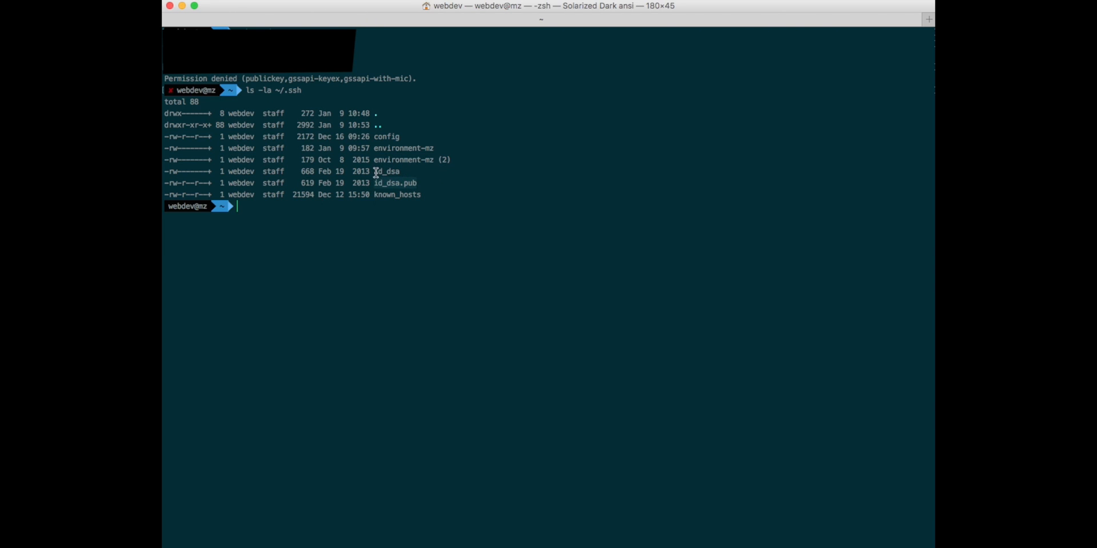
mouse_move(473, 181)
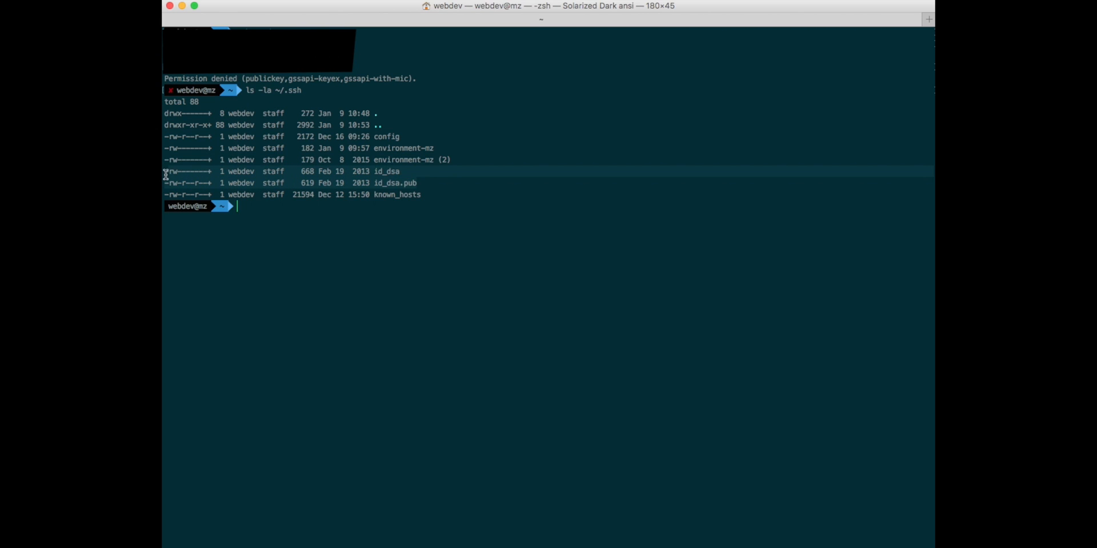
mouse_move(488, 199)
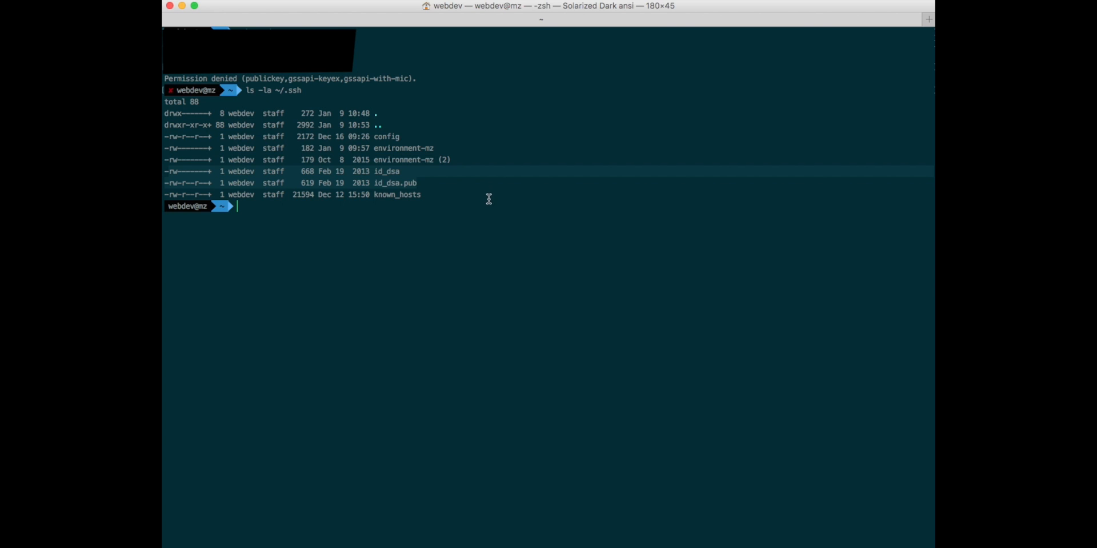
mouse_move(491, 202)
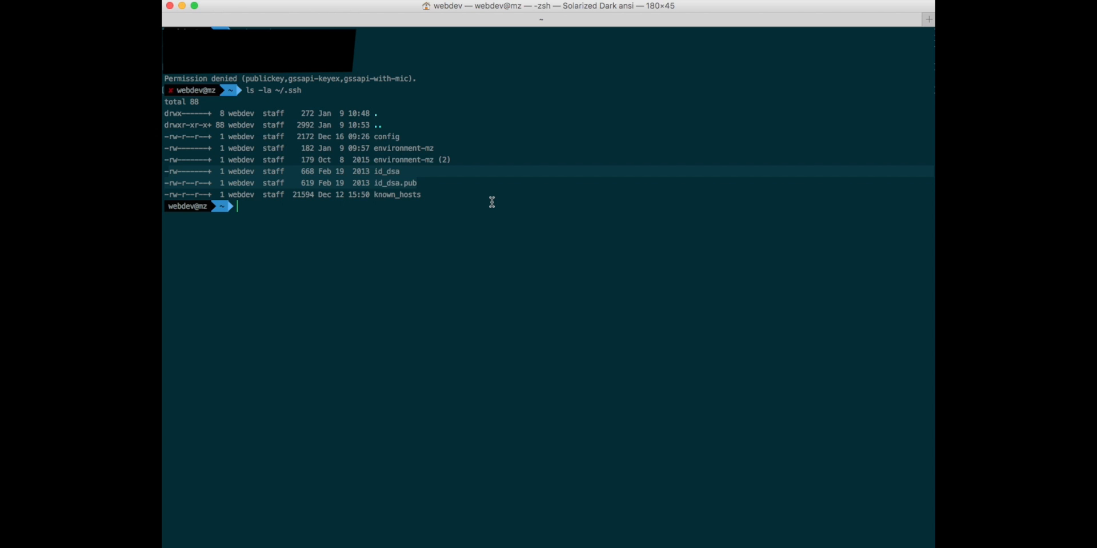
mouse_move(464, 193)
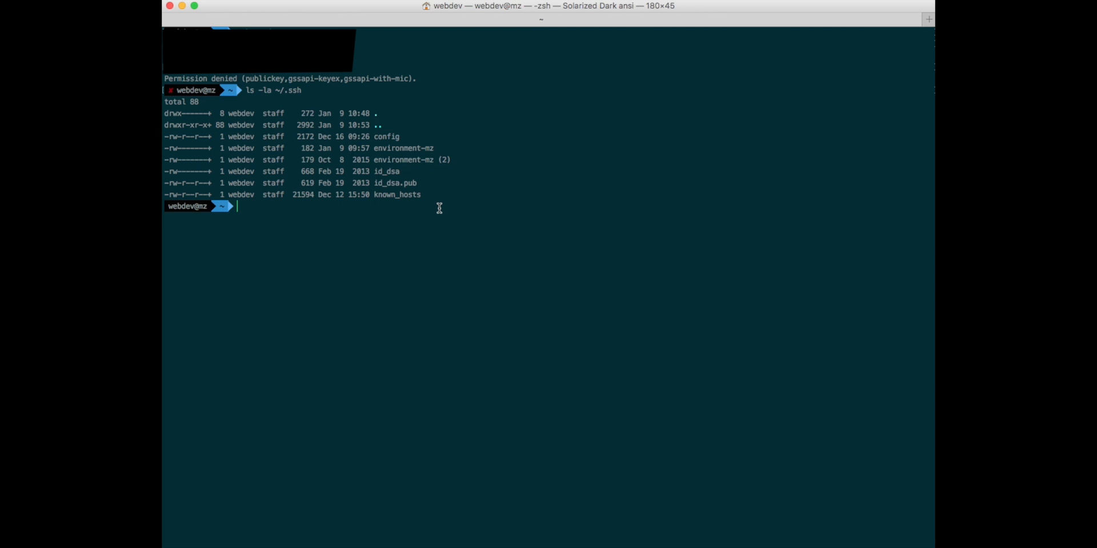
- Run ssh -v and review the debug1 output showing id_dsa skipped and permission denied
type("ssh -v")
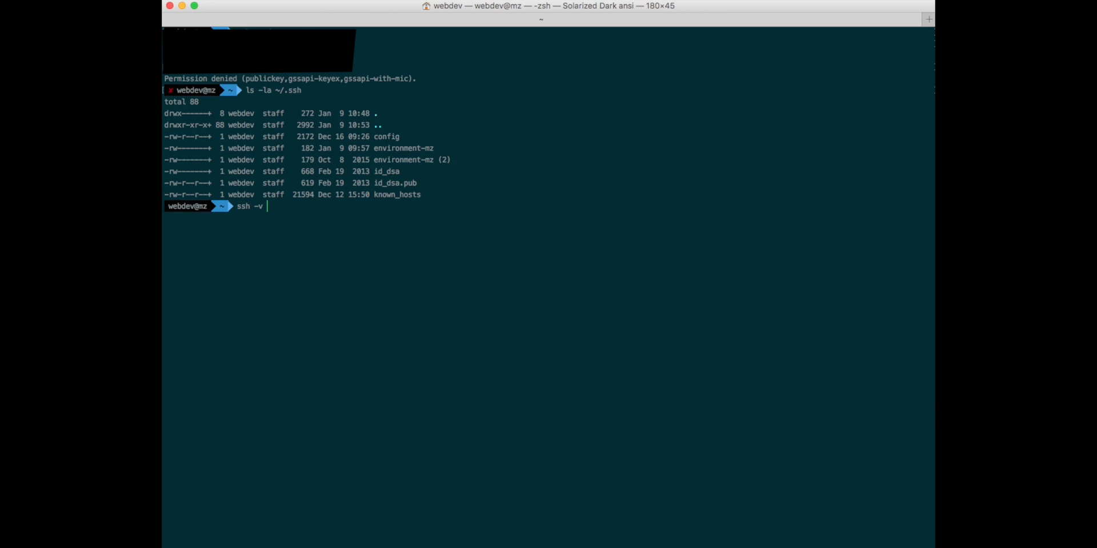
key("enter")
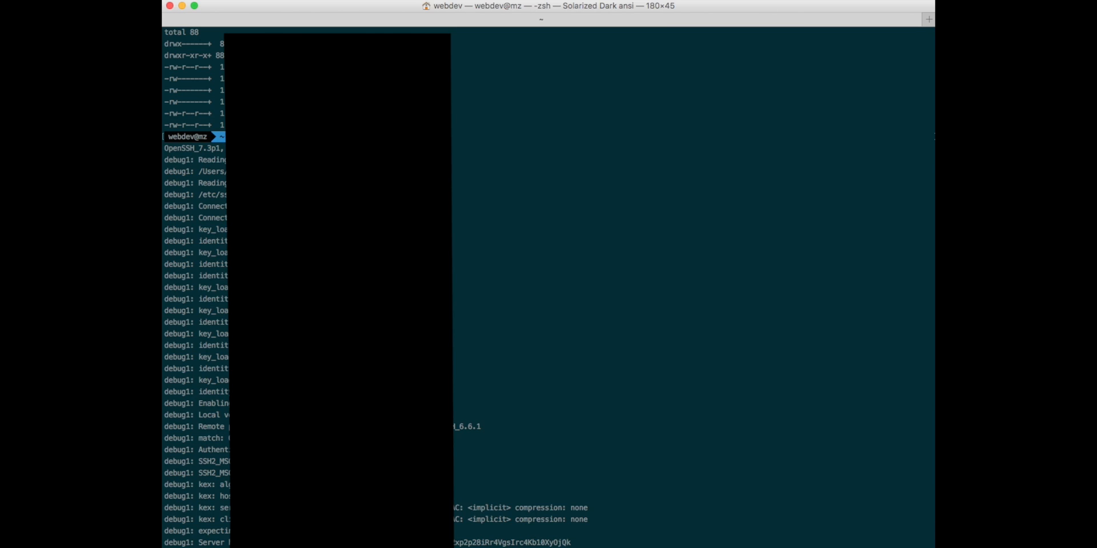
scroll("down", 3)
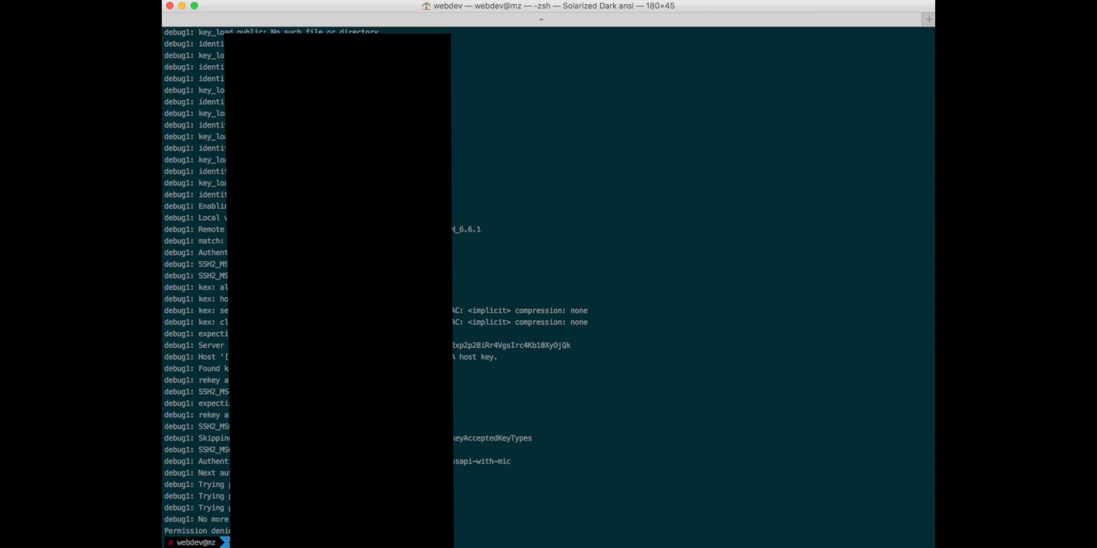
- Copy ~/.ssh/id_dsa to ~/.ssh/id_rsa with cp
type("cp")
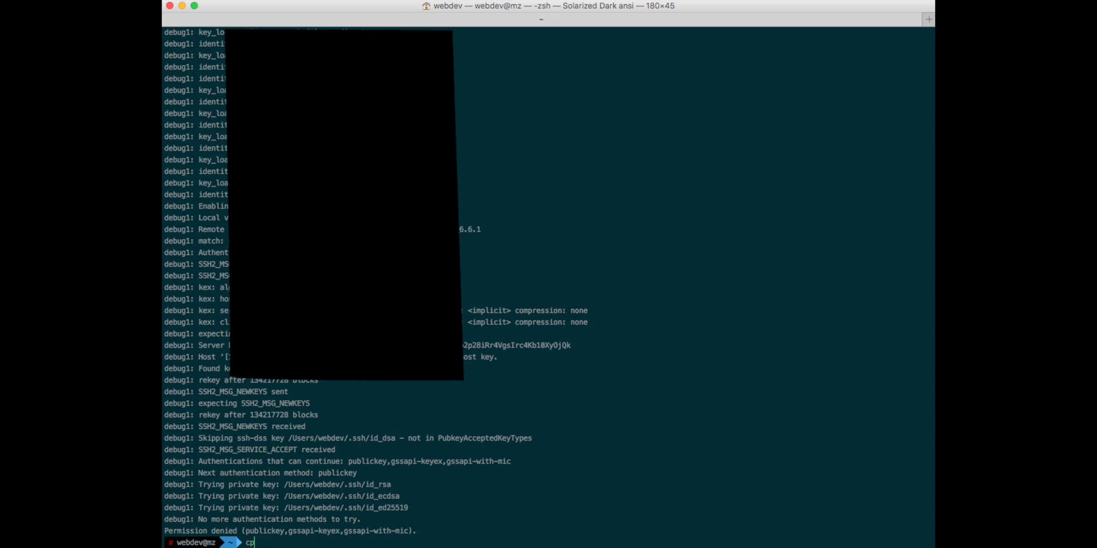
type("~/")
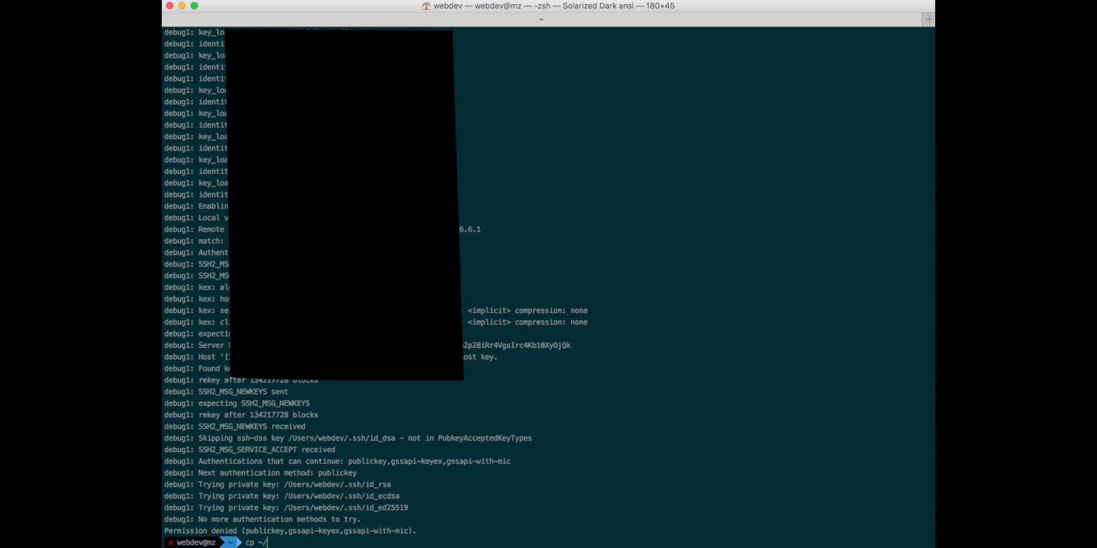
type(".ssh/")
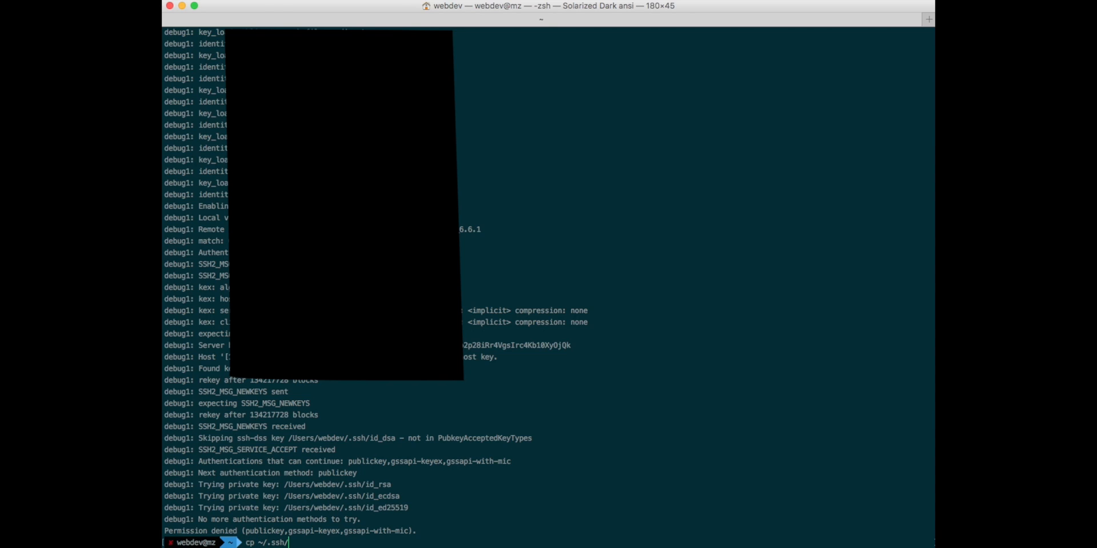
type("id_dsa ~/.ssh/")
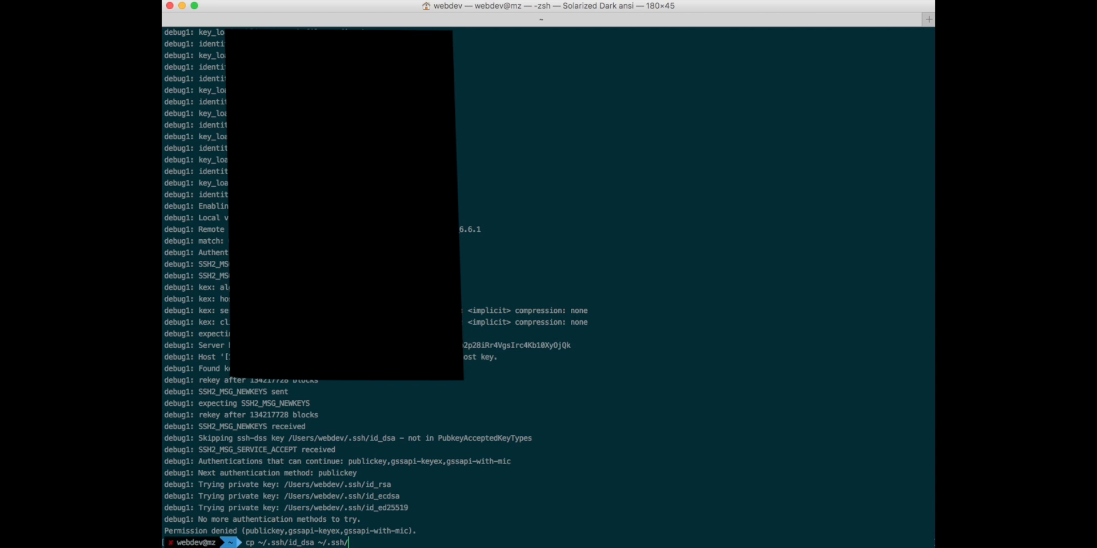
type("id_rsa")
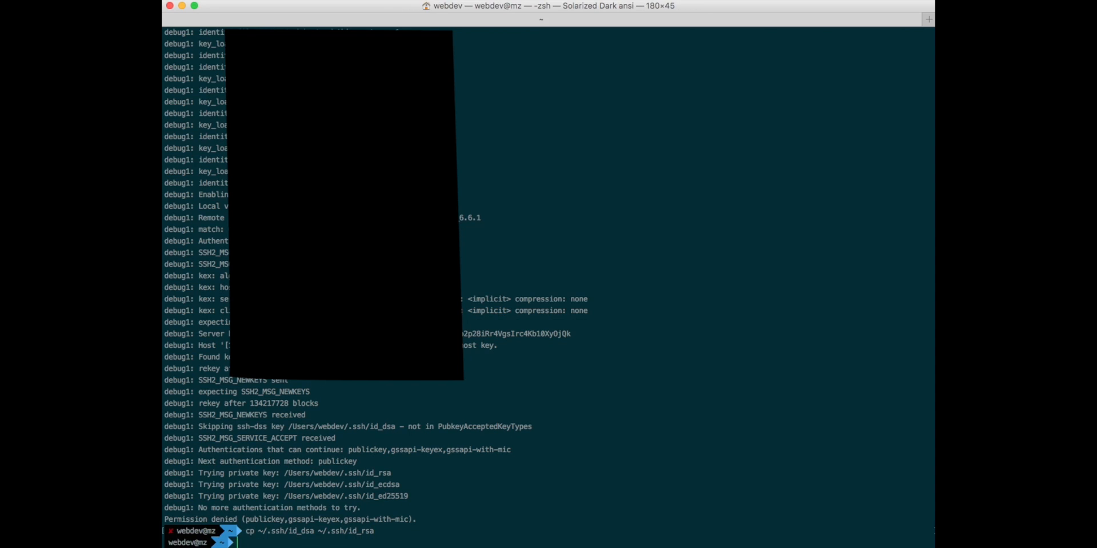
- List ~/.ssh again to confirm the new id_rsa file is present
type("ls -la ~")
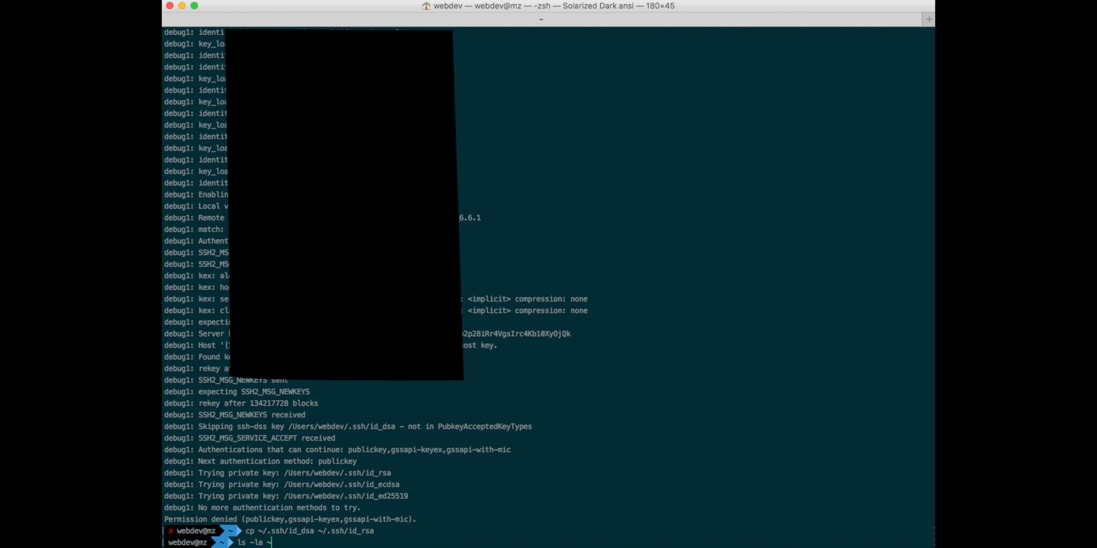
type("/s")
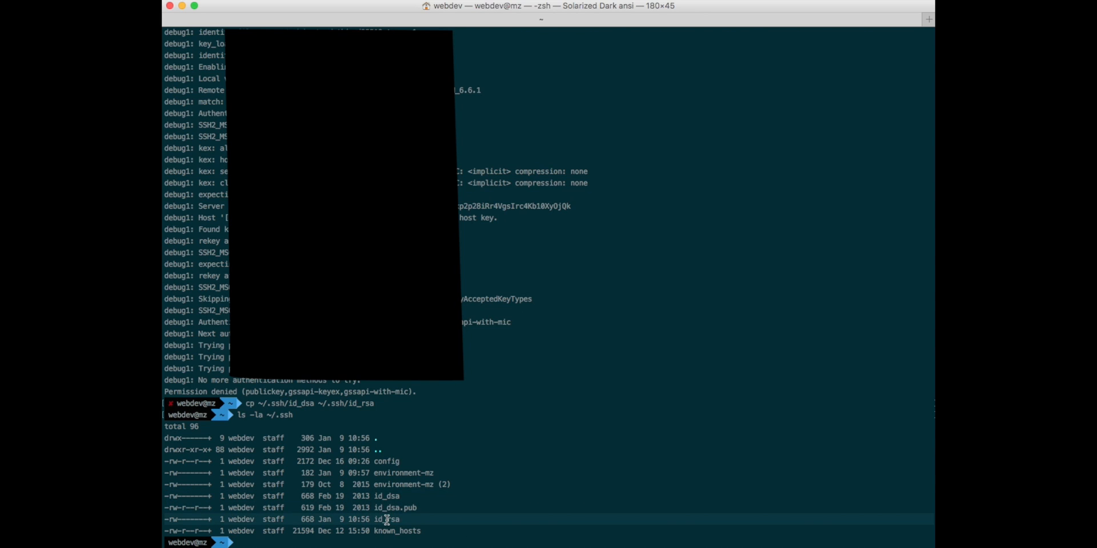
mouse_move(433, 479)
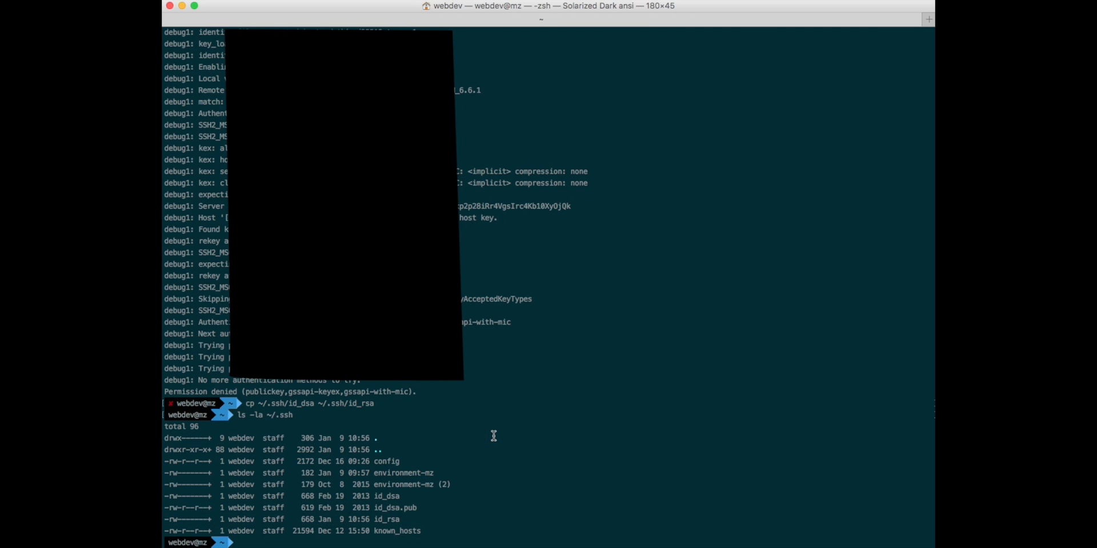
- Log into prod and api over SSH successfully, then exit each session
type("ss")
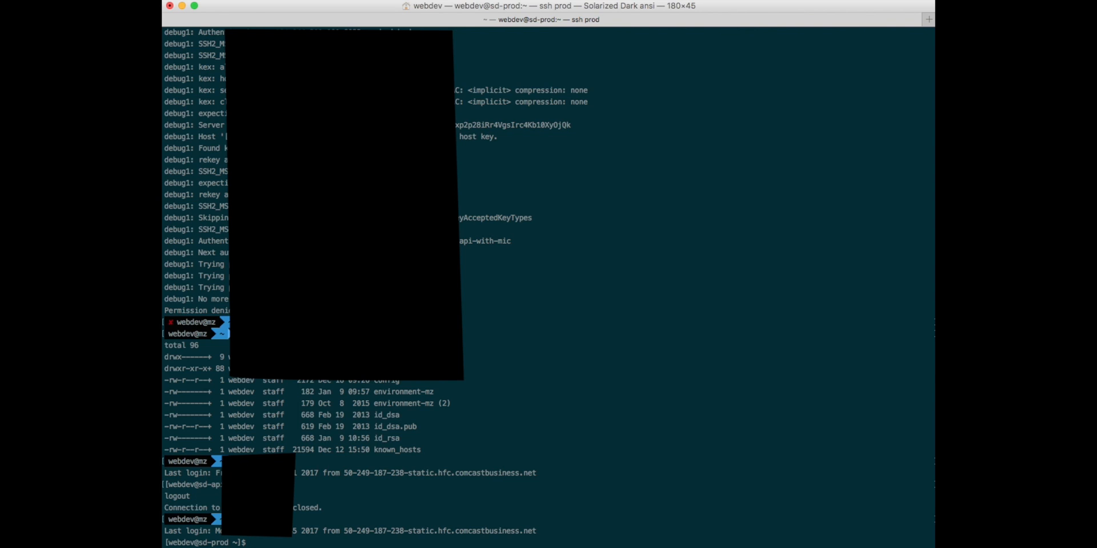
type("exit")
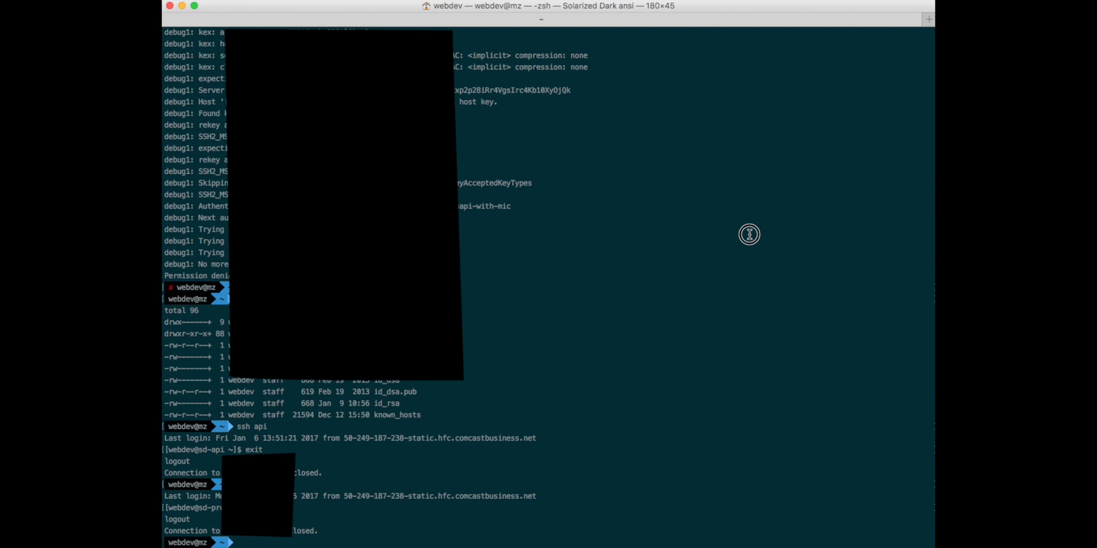
mouse_move(741, 235)
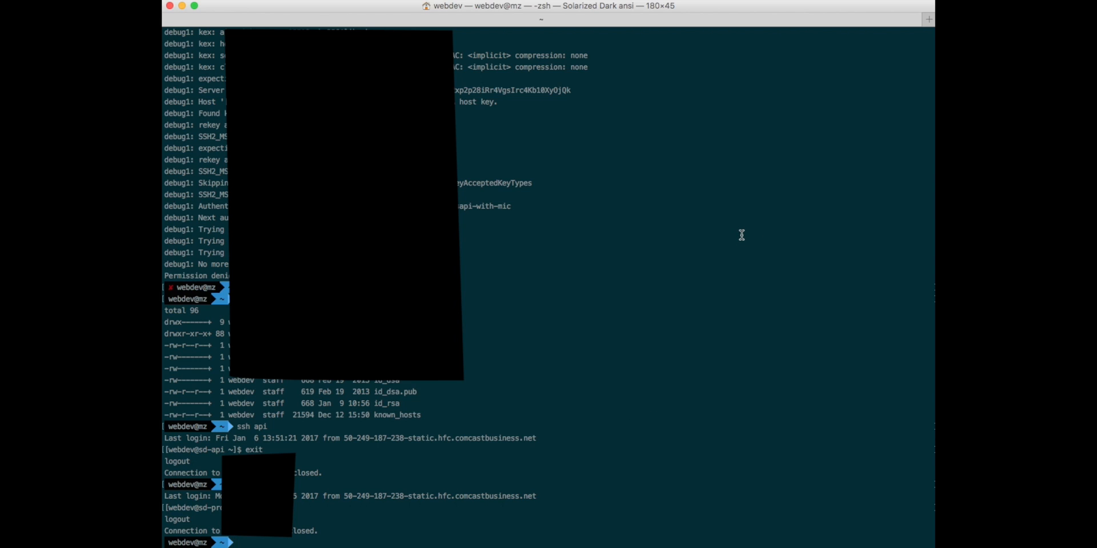
mouse_move(677, 11)
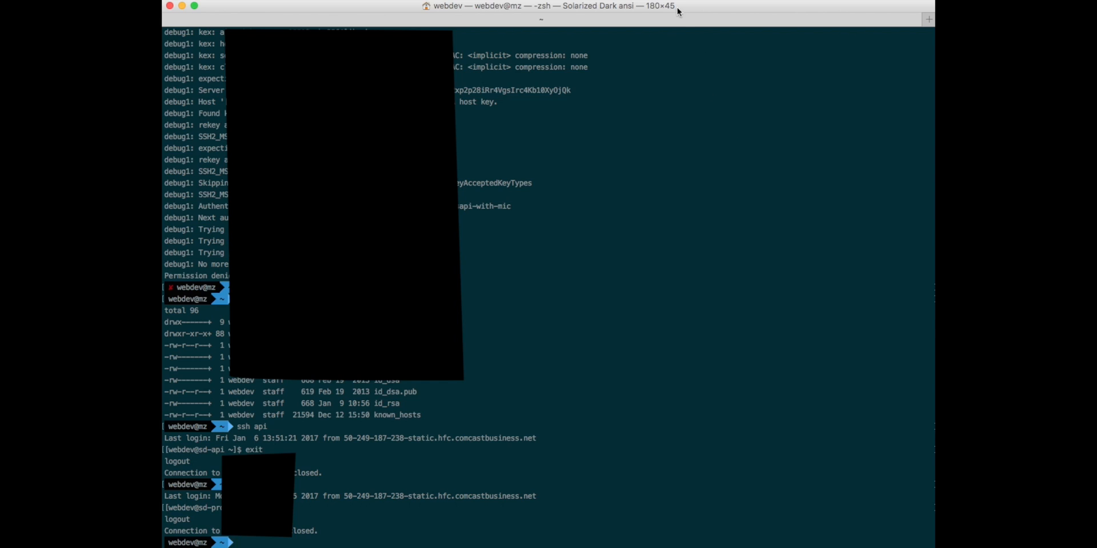